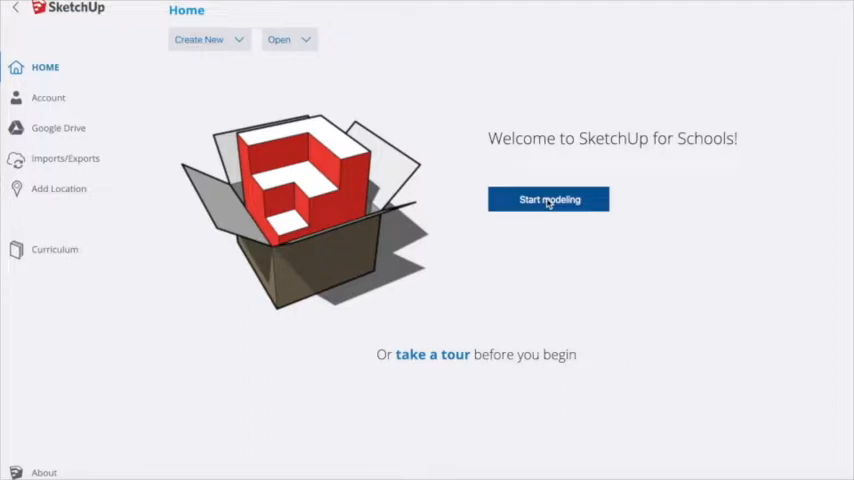
Step: Start a new model from the Simple Template - Millimeters without saving the current one
{"action": "left_click", "coordinate": [548, 200]}
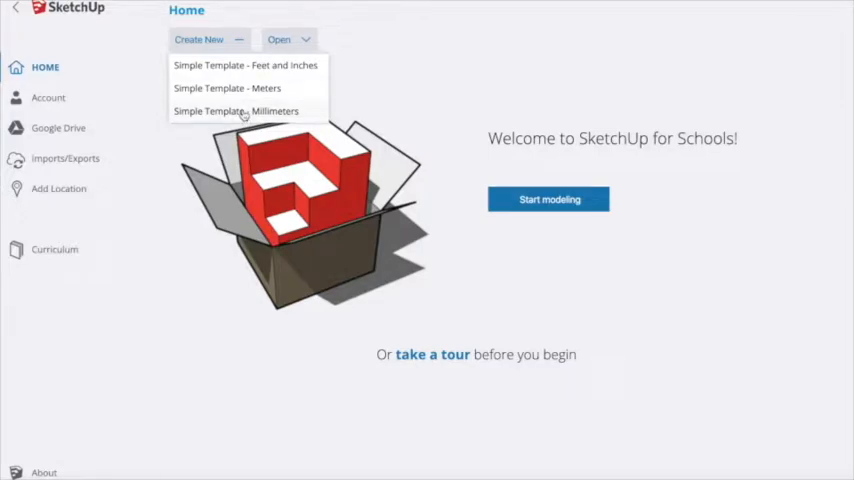
{"action": "left_click", "coordinate": [236, 112]}
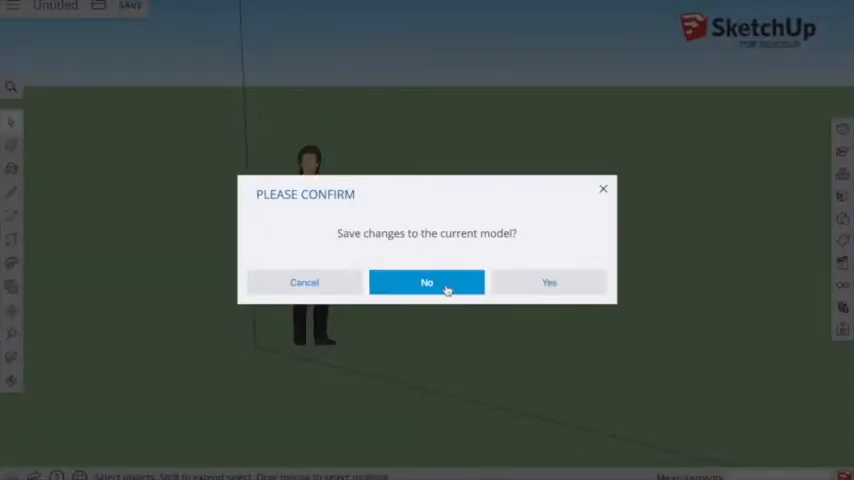
{"action": "left_click", "coordinate": [428, 282]}
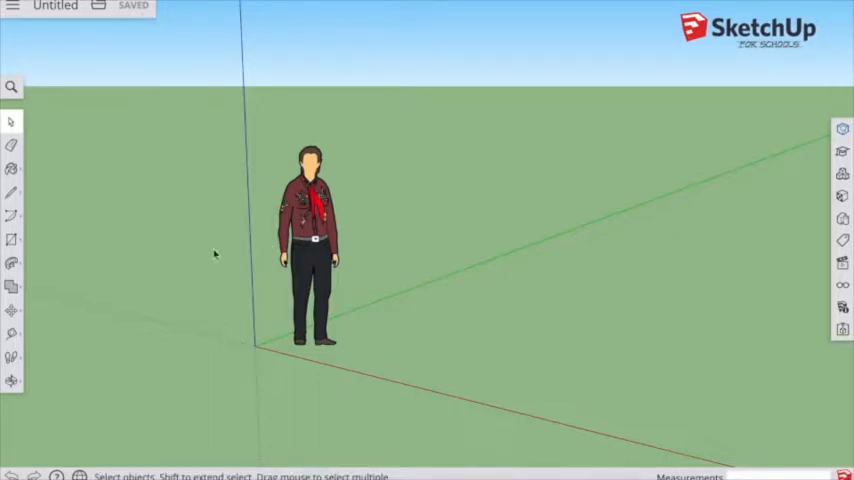
{"action": "mouse_move", "coordinate": [236, 372]}
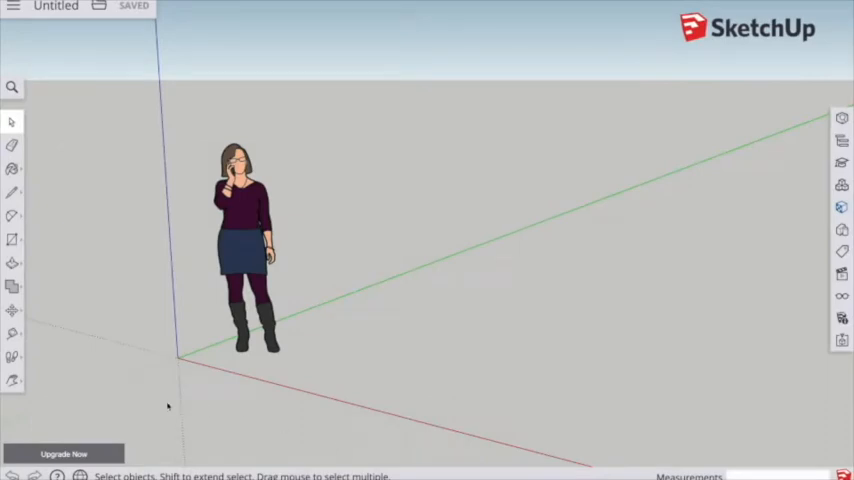
{"action": "mouse_move", "coordinate": [232, 214]}
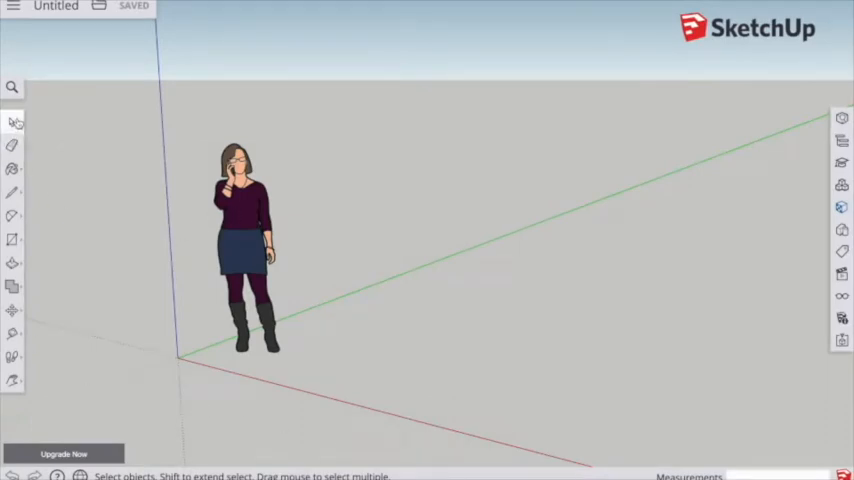
{"action": "mouse_move", "coordinate": [190, 256]}
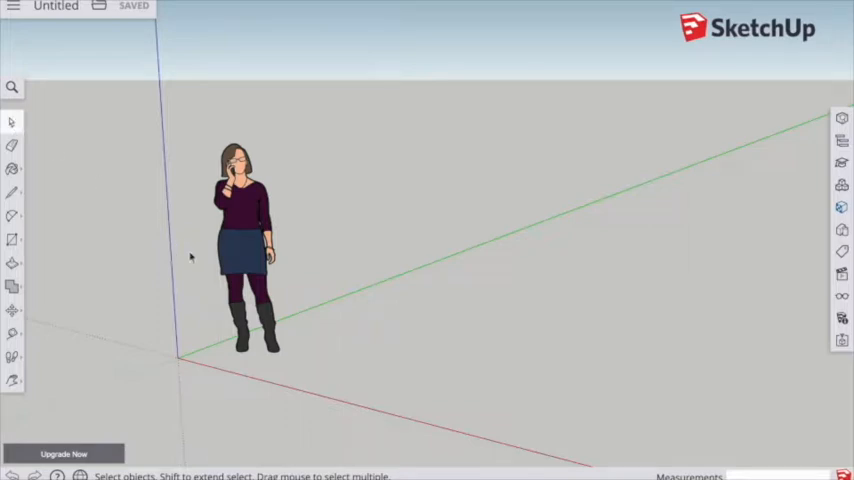
Step: Erase the standing woman figure so the scene is empty
{"action": "left_click", "coordinate": [230, 248]}
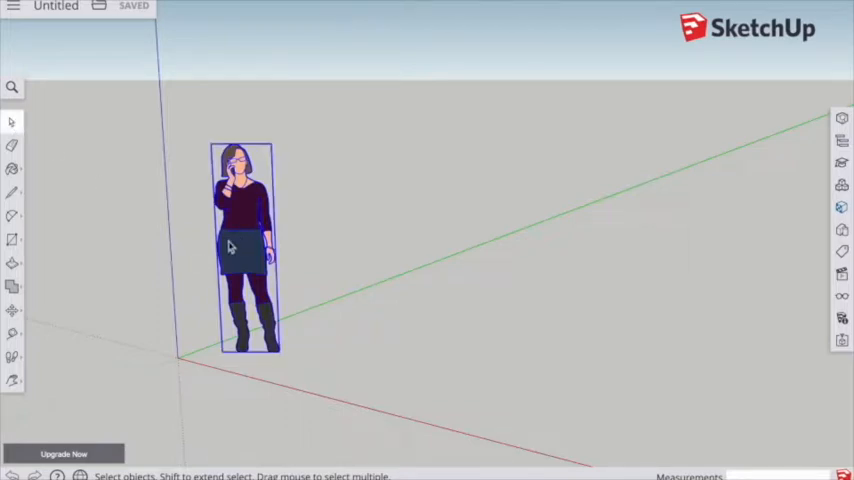
{"action": "right_click", "coordinate": [244, 246]}
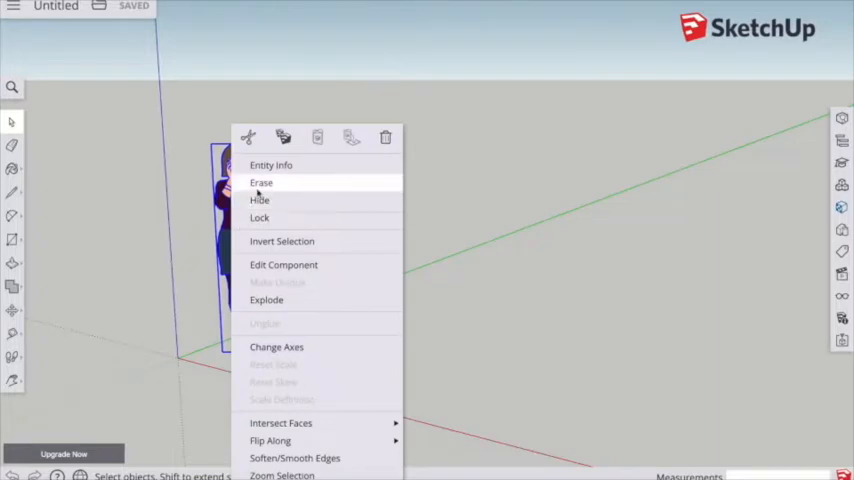
{"action": "left_click", "coordinate": [260, 182]}
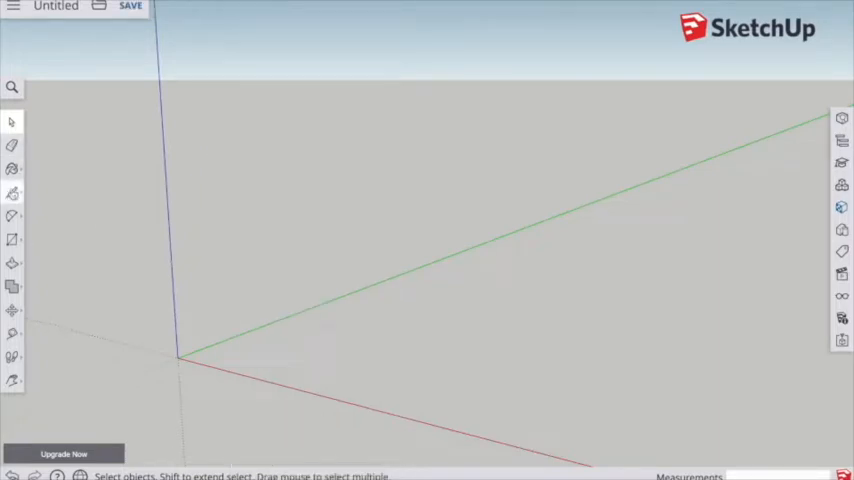
{"action": "left_click", "coordinate": [12, 264]}
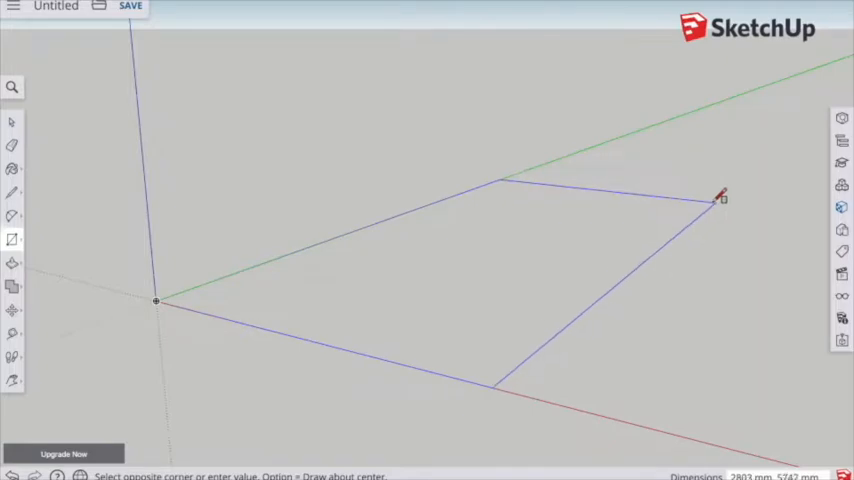
{"action": "mouse_move", "coordinate": [710, 192]}
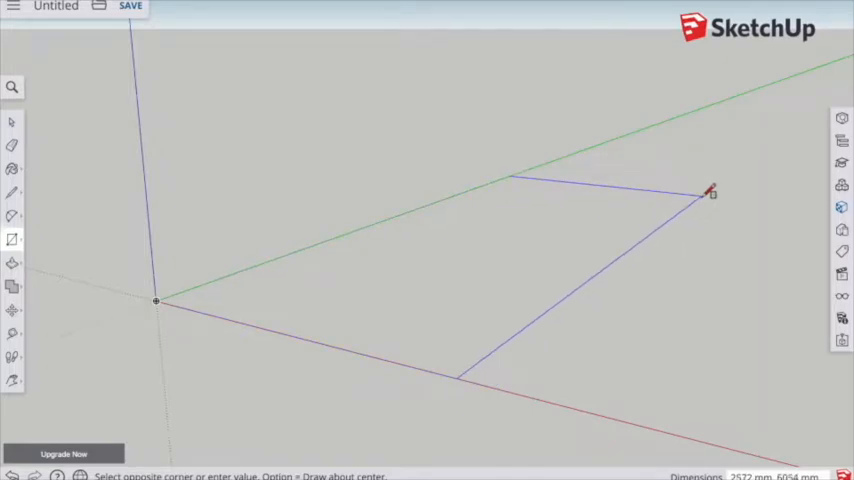
Step: Draw a ground rectangle from the origin and push it up into a thick slab
{"action": "left_click", "coordinate": [708, 192]}
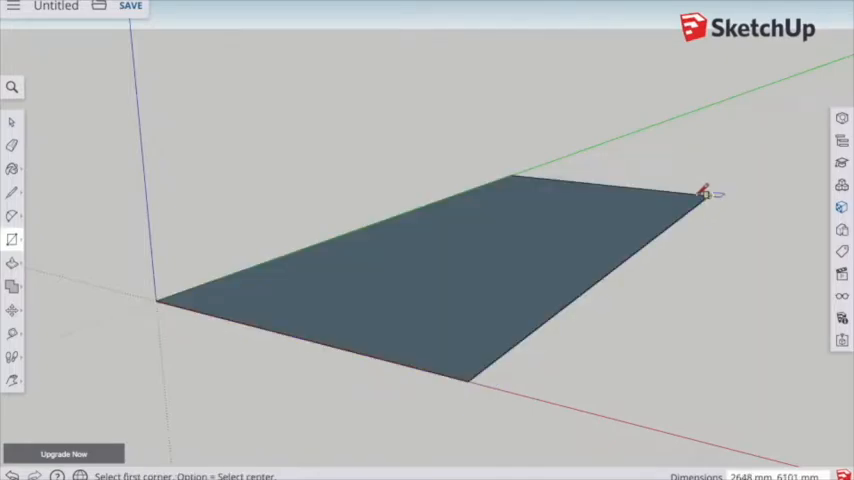
{"action": "mouse_move", "coordinate": [156, 302]}
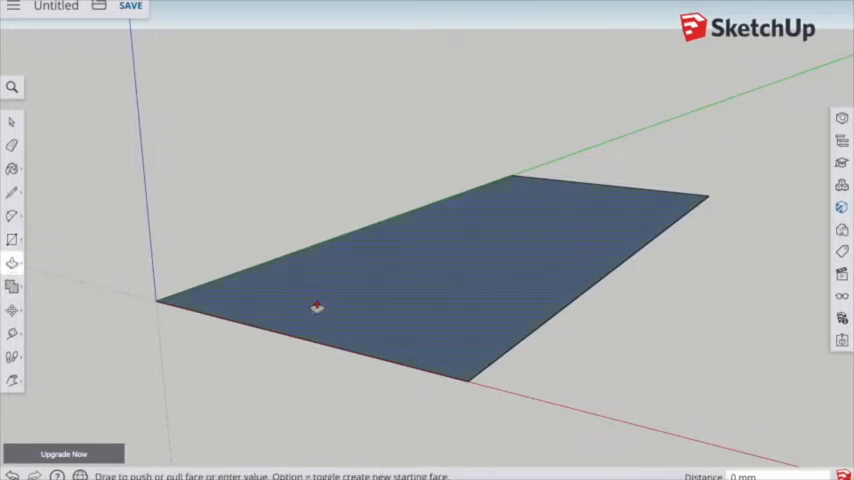
{"action": "left_click_drag", "start_coordinate": [316, 308], "coordinate": [308, 276]}
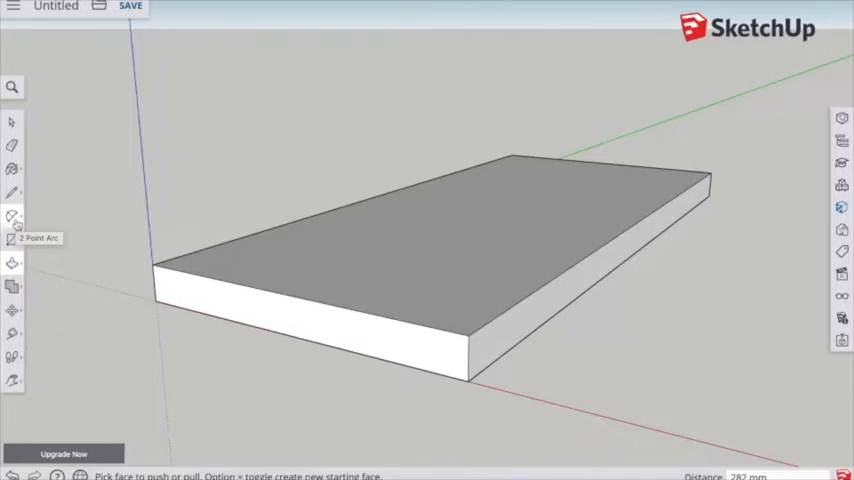
Step: Choose the 2 Point Arc and begin rounding the slab's corners
{"action": "left_click", "coordinate": [12, 216]}
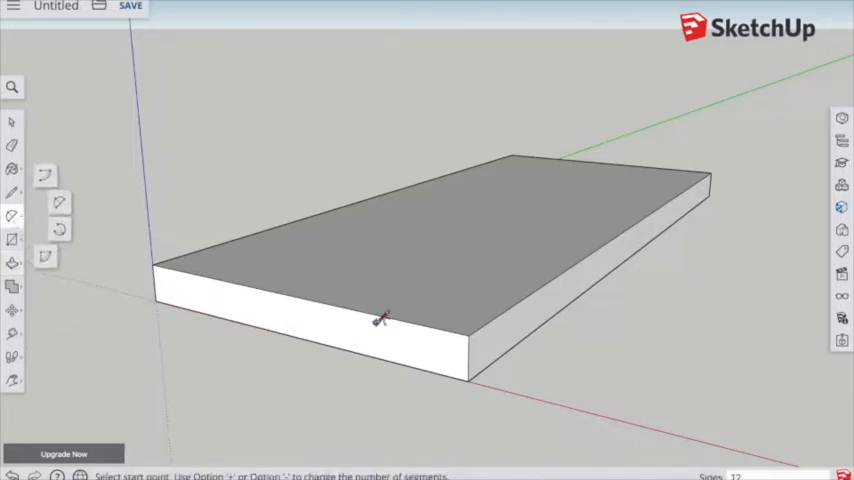
{"action": "left_click", "coordinate": [382, 318]}
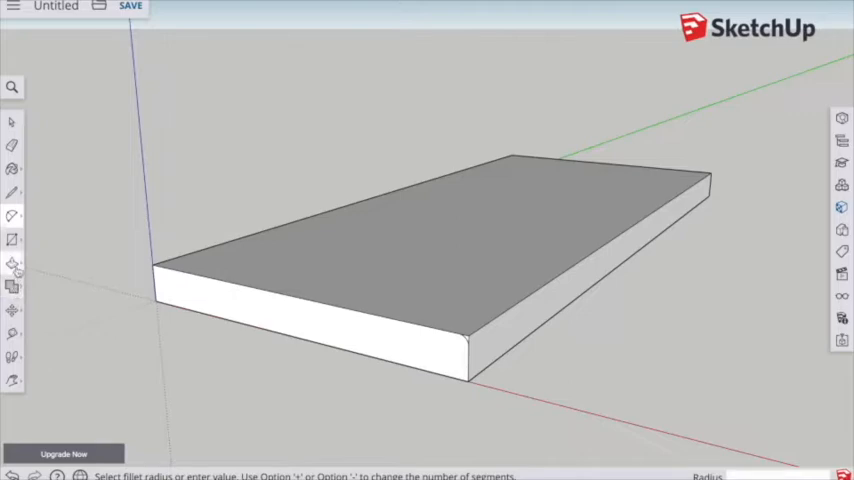
{"action": "left_click", "coordinate": [12, 264]}
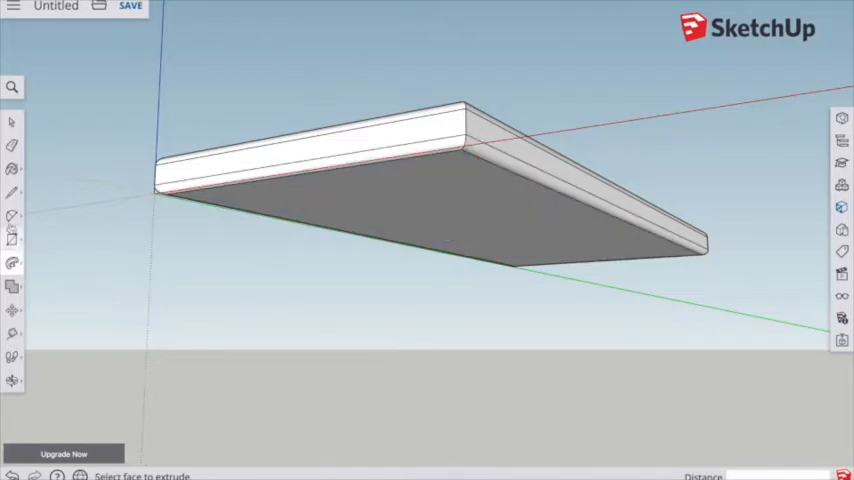
Step: Draw a small jack circle near the left end of the slab's side face
{"action": "left_click", "coordinate": [12, 240]}
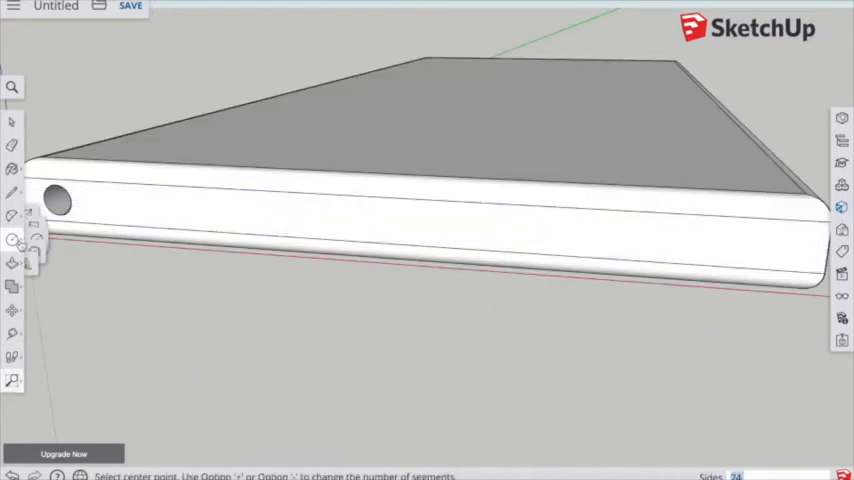
Step: Outline a long thin button rectangle near the right end of the side face
{"action": "left_click", "coordinate": [12, 240]}
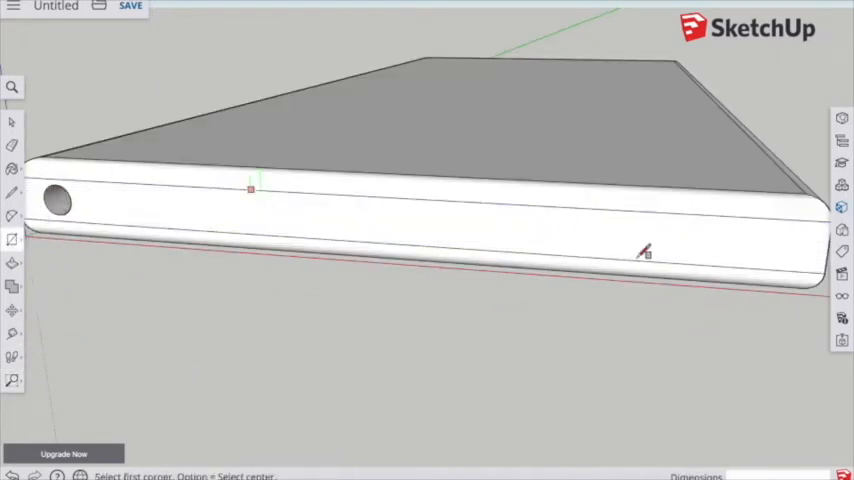
{"action": "mouse_move", "coordinate": [804, 224]}
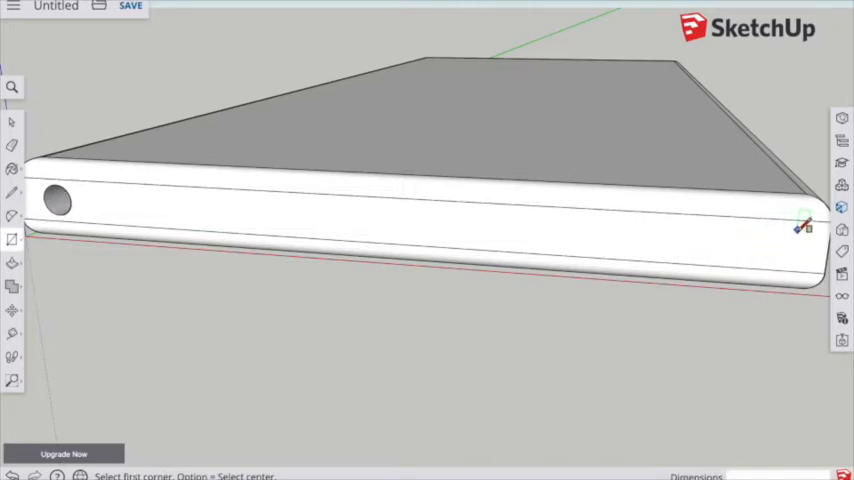
{"action": "left_click_drag", "start_coordinate": [800, 230], "coordinate": [640, 250]}
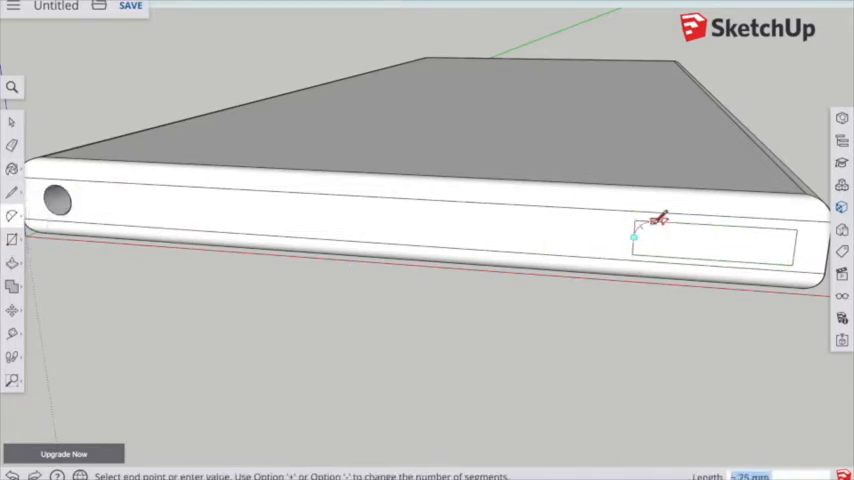
{"action": "left_click", "coordinate": [650, 224]}
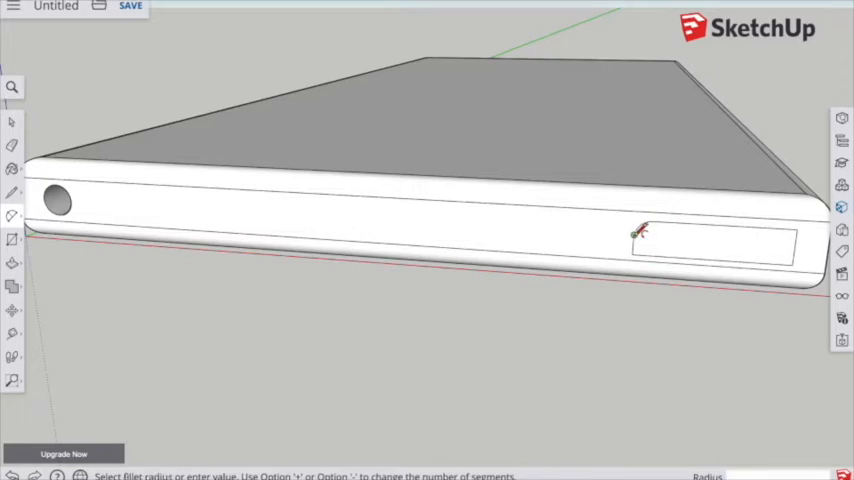
{"action": "mouse_move", "coordinate": [796, 244]}
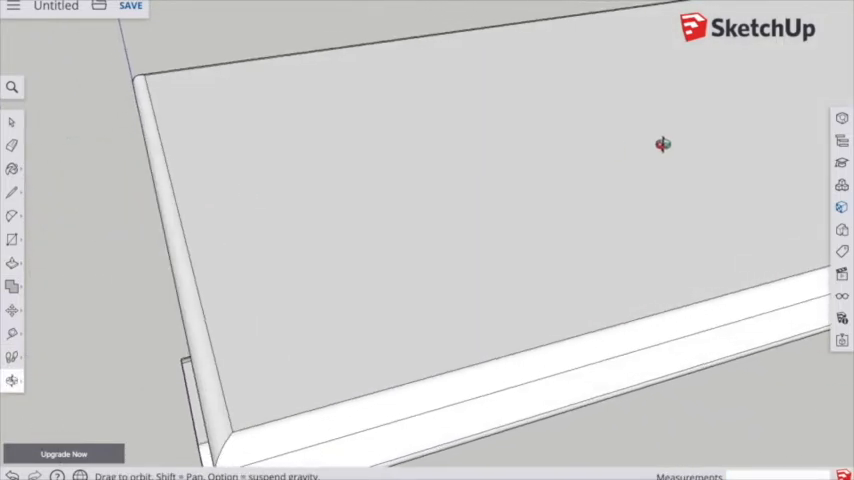
Step: Draw the click wheel's concentric circles on the top face beside the screen rectangle
{"action": "left_click_drag", "start_coordinate": [662, 144], "coordinate": [372, 260]}
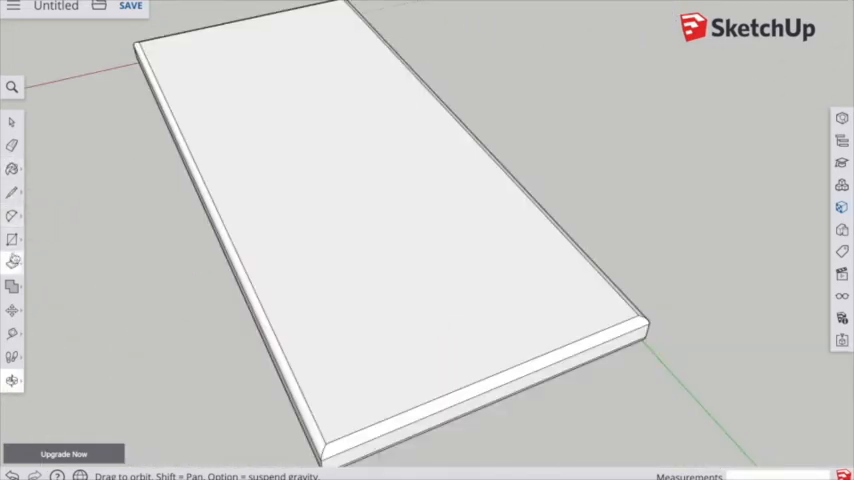
{"action": "left_click", "coordinate": [12, 238]}
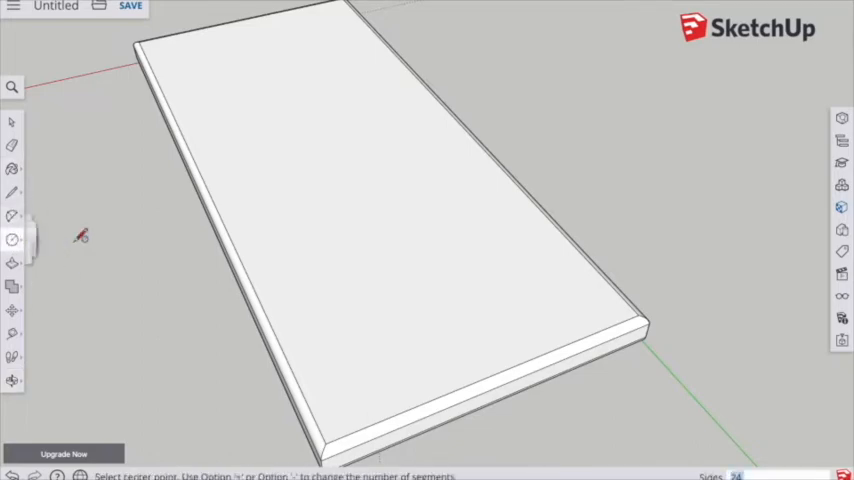
{"action": "left_click", "coordinate": [396, 238]}
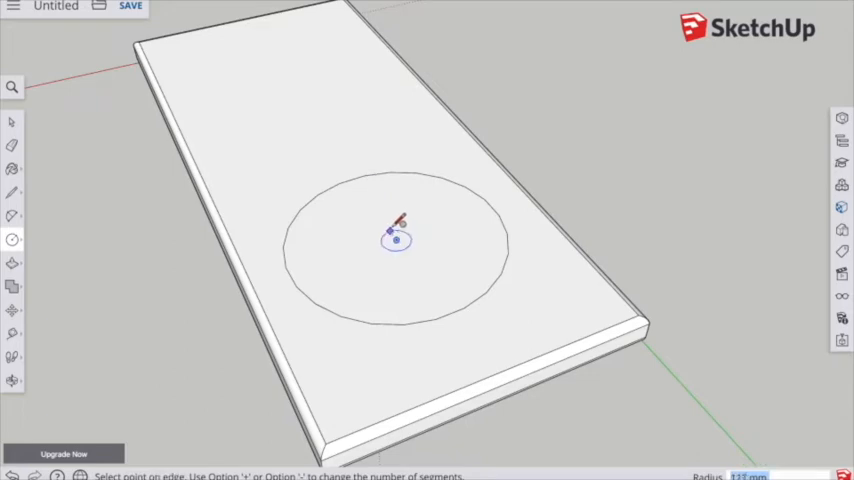
{"action": "left_click", "coordinate": [396, 238]}
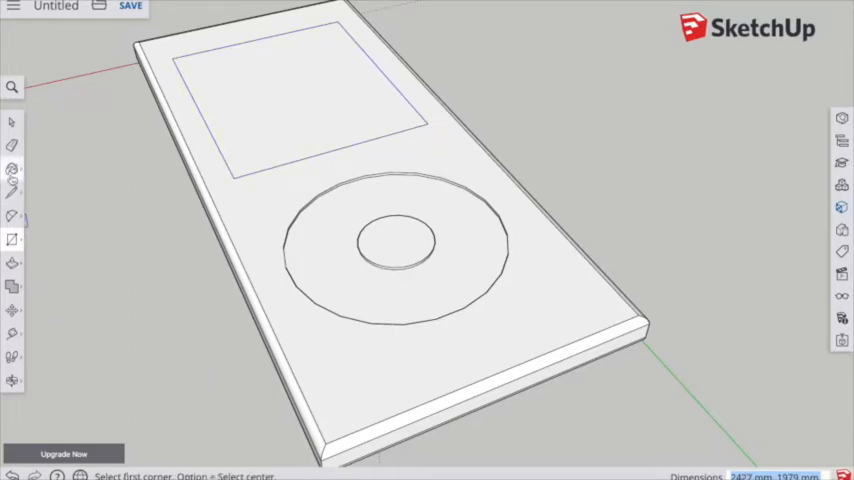
{"action": "left_click", "coordinate": [12, 168]}
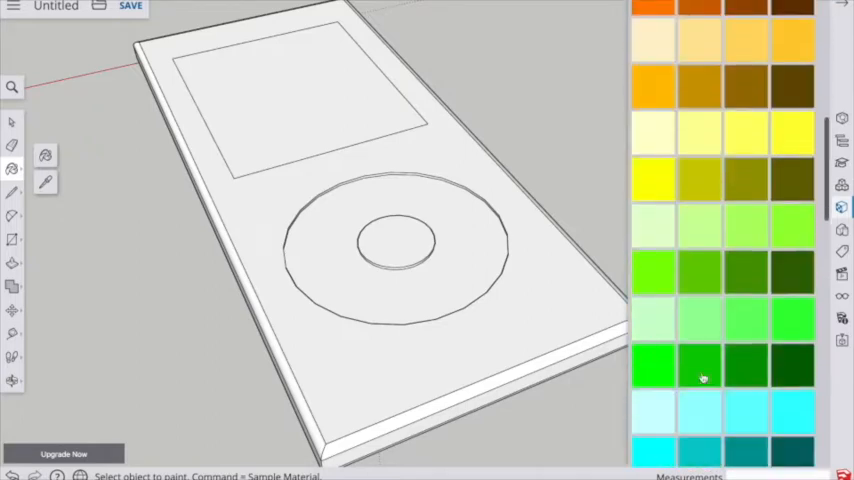
Step: Paint the body's top, sides and underside pink, leaving the wheel ring white
{"action": "scroll", "scroll_direction": "up", "scroll_amount": 3}
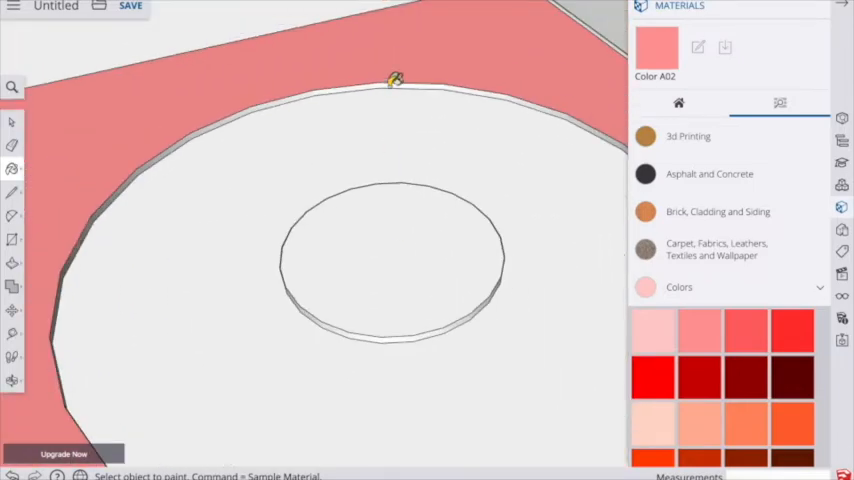
{"action": "left_click", "coordinate": [384, 308]}
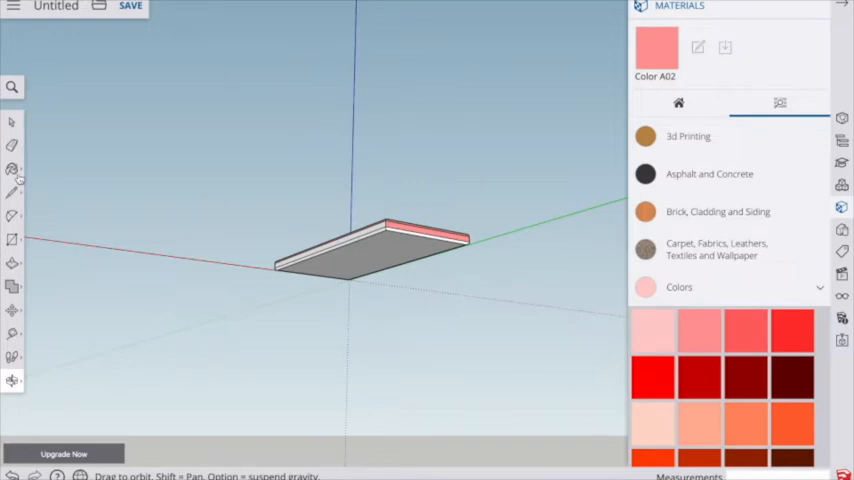
{"action": "left_click", "coordinate": [12, 168]}
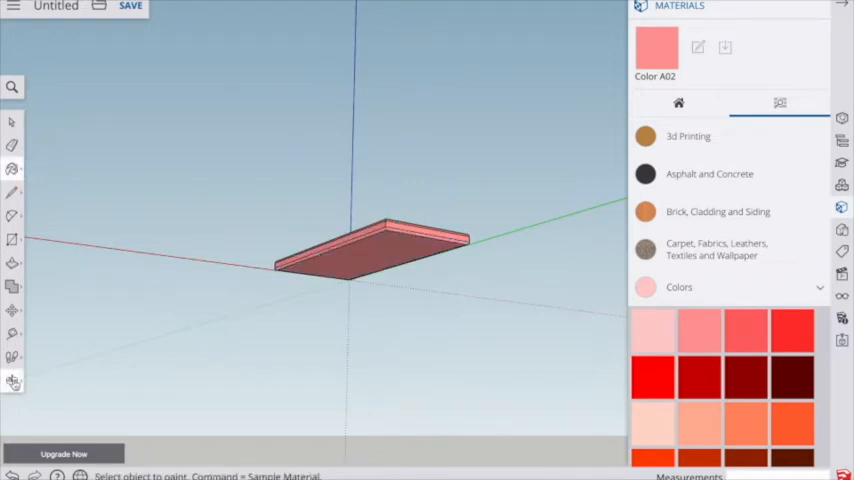
{"action": "left_click_drag", "start_coordinate": [400, 250], "coordinate": [560, 228]}
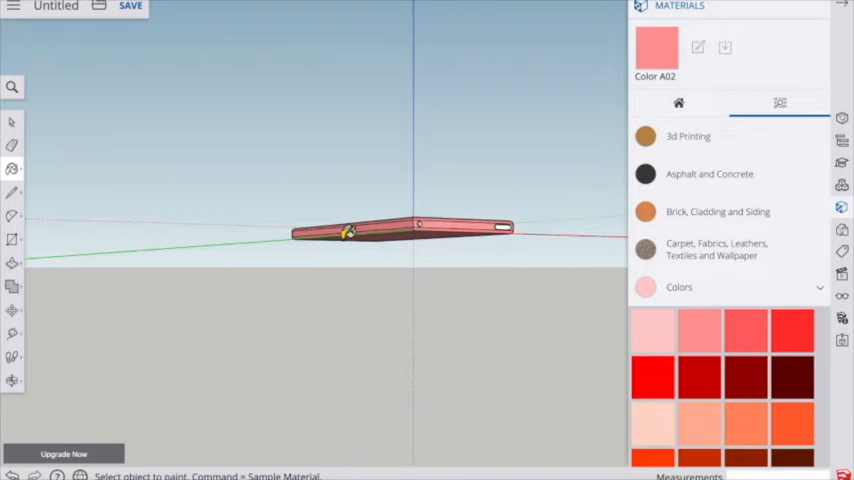
Step: Scroll the Materials list toward the grey glass finish for the screen
{"action": "scroll", "scroll_direction": "down", "scroll_amount": 3}
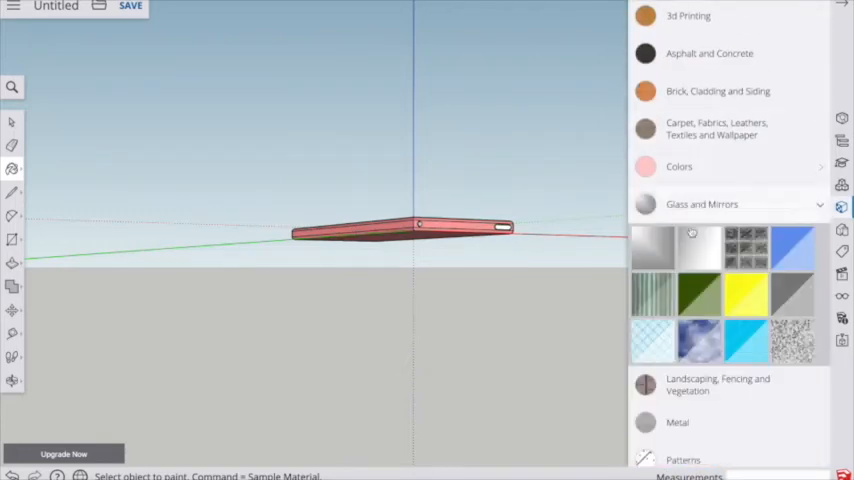
{"action": "scroll", "scroll_direction": "down", "scroll_amount": 3}
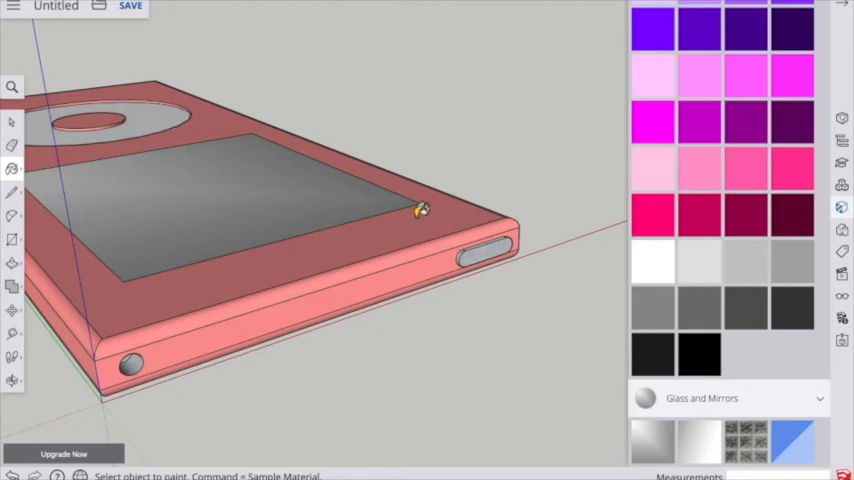
Step: Orbit over the finished pink device with its grey screen and white wheel ring
{"action": "left_click_drag", "start_coordinate": [420, 210], "coordinate": [300, 322]}
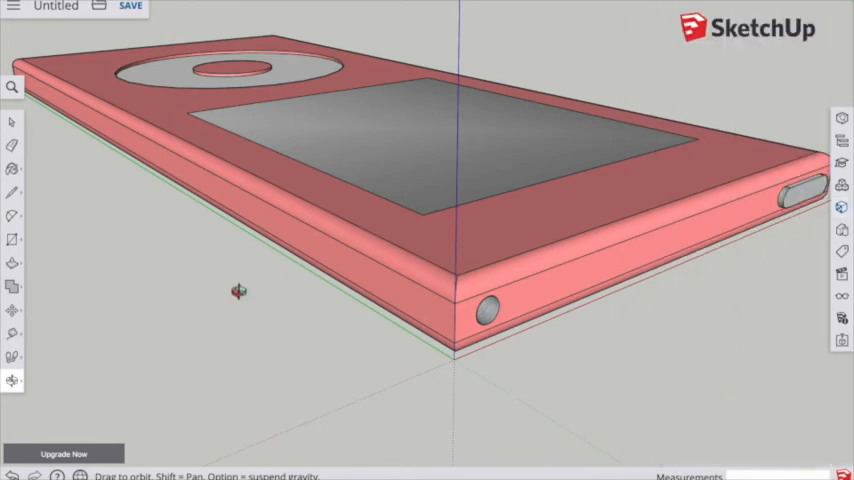
{"action": "left_click_drag", "start_coordinate": [238, 292], "coordinate": [292, 298]}
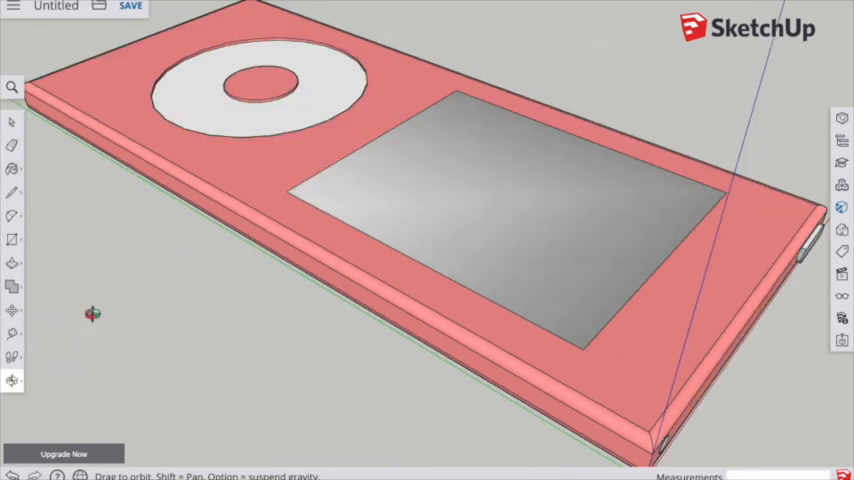
{"action": "left_click", "coordinate": [12, 120]}
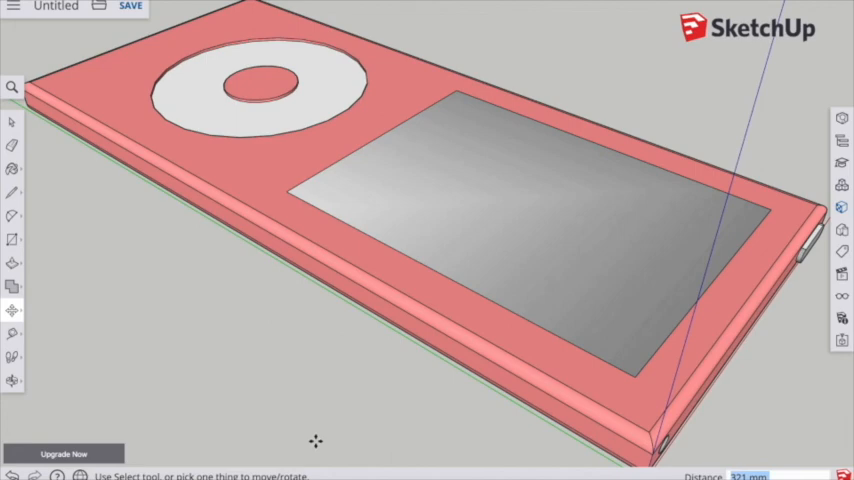
{"action": "mouse_move", "coordinate": [268, 362]}
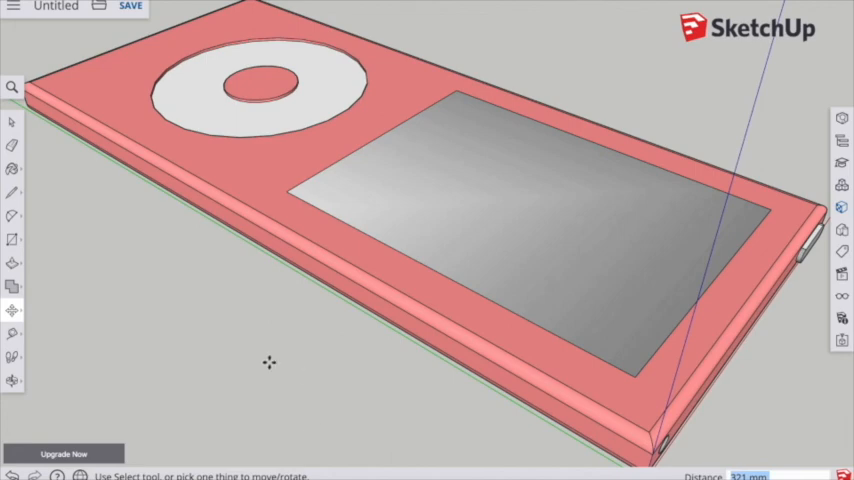
Step: Save the device model as 'model 1' in the SketchUp project folder
{"action": "left_click", "coordinate": [132, 8]}
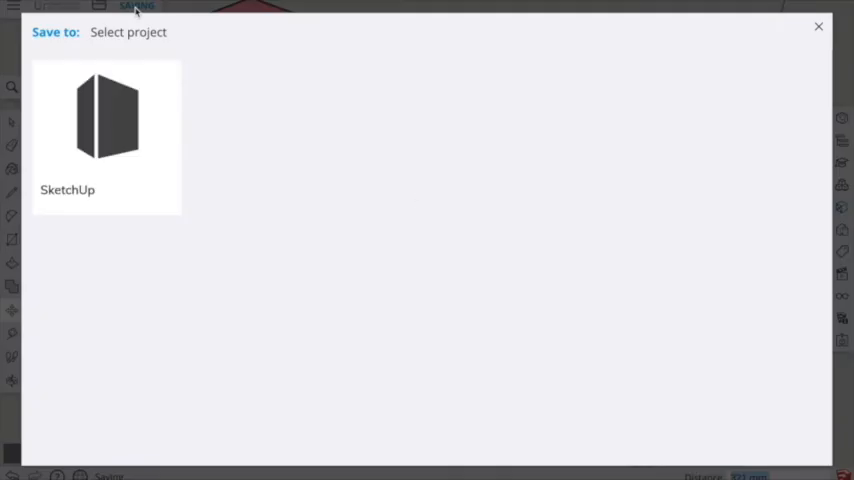
{"action": "left_click", "coordinate": [106, 120]}
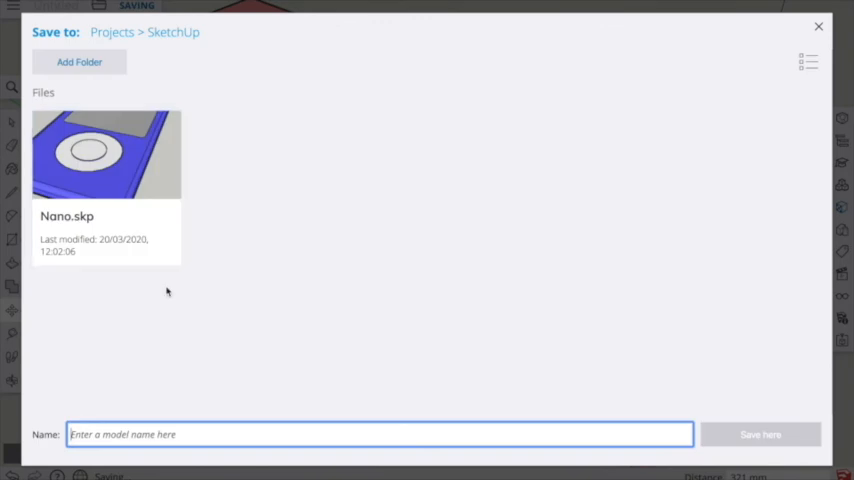
{"action": "mouse_move", "coordinate": [168, 292]}
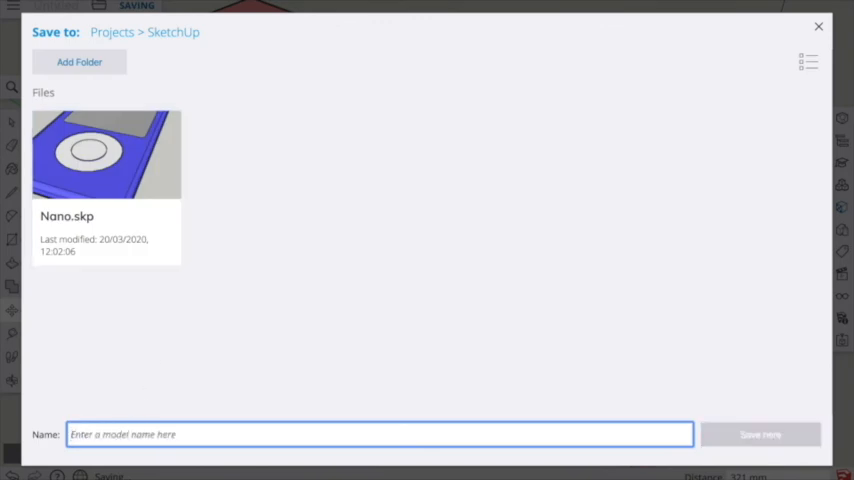
{"action": "type", "text": "model 1"}
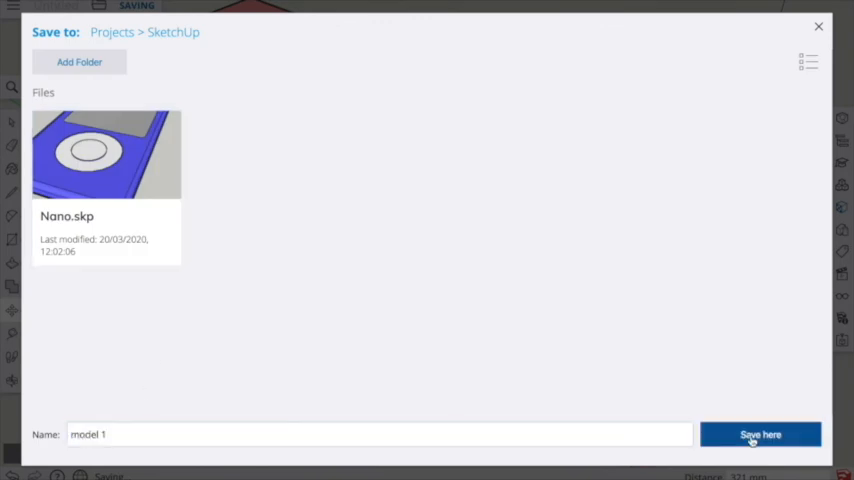
{"action": "left_click", "coordinate": [760, 434]}
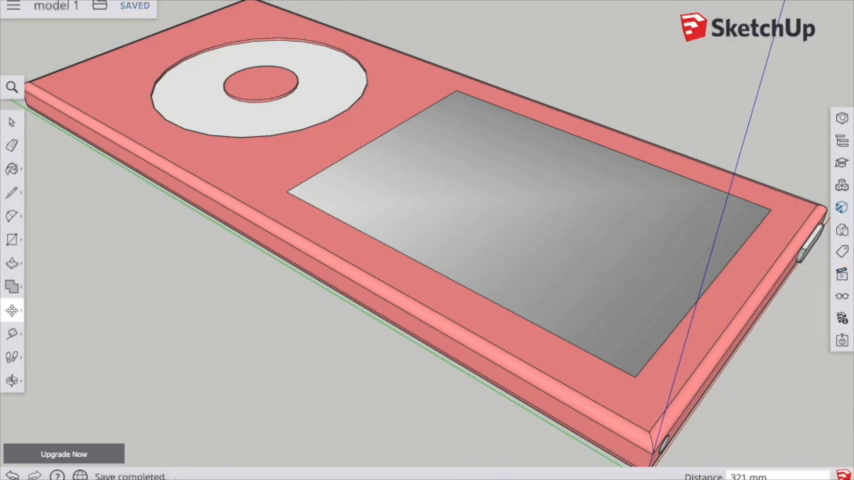